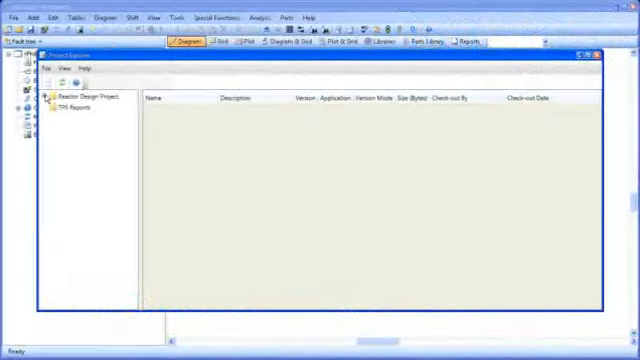
- Select the Reliability Design Project folder and bring up its Folder Permissions settings
left_click(60, 94)
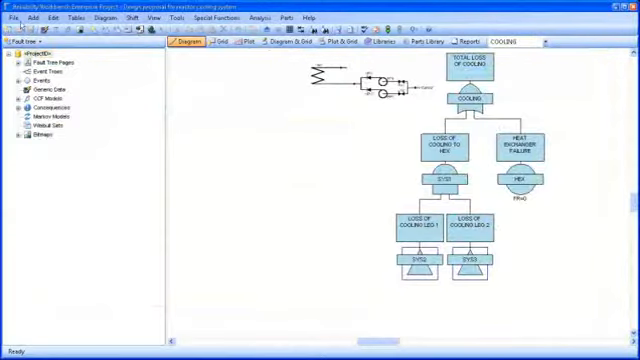
left_click(12, 16)
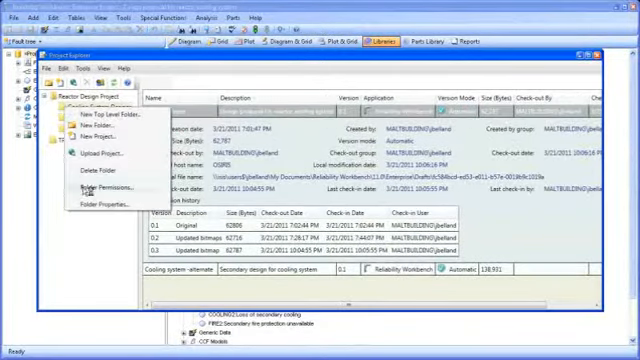
left_click(96, 186)
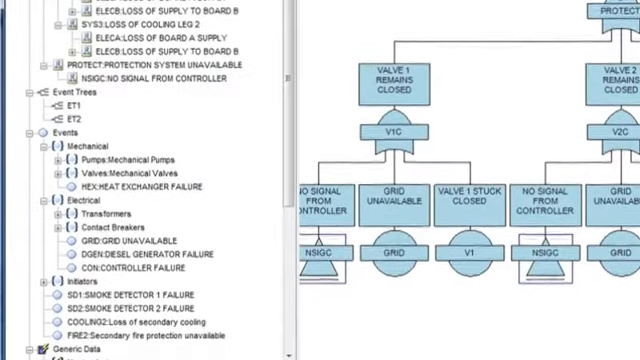
scroll("down", 3)
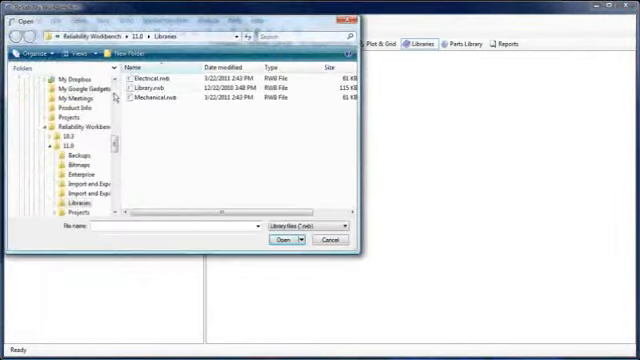
- Load the Electrical.rwb and Mechanical.rwb libraries to list their failure data groups
left_click(282, 240)
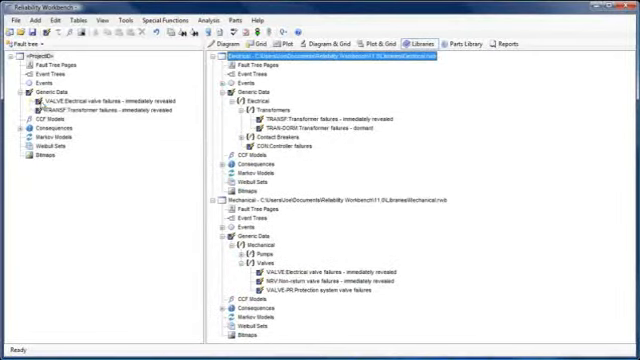
- Inspect the VALVE failure model's properties and cancel without changes
double_click(88, 100)
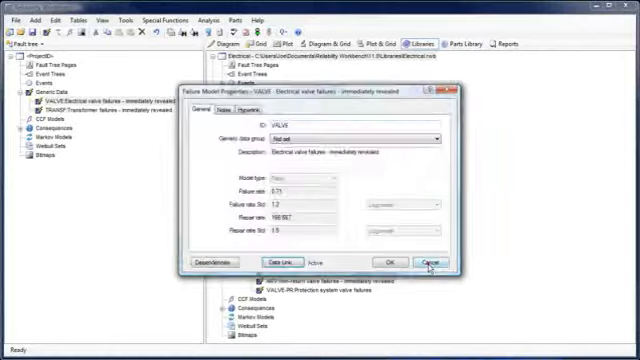
left_click(428, 260)
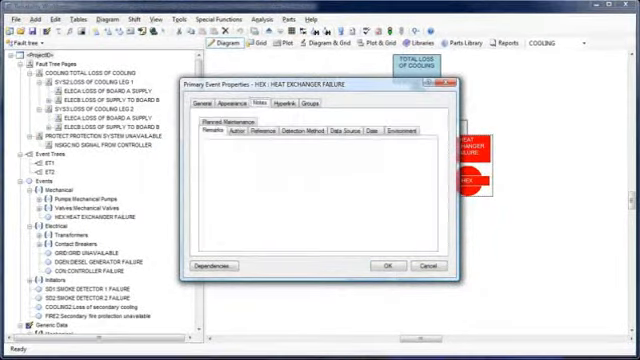
- View the VDE1 event's Attachments and Revisions under its Notes
left_click(310, 104)
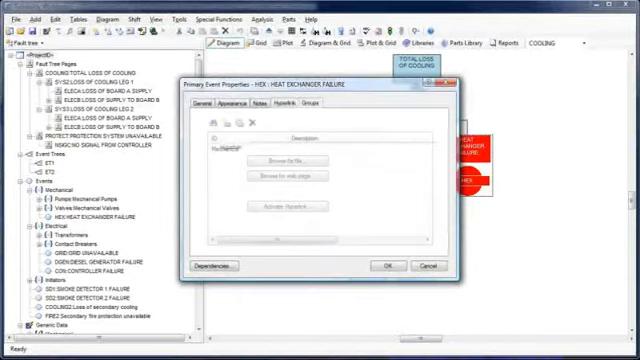
left_click(204, 104)
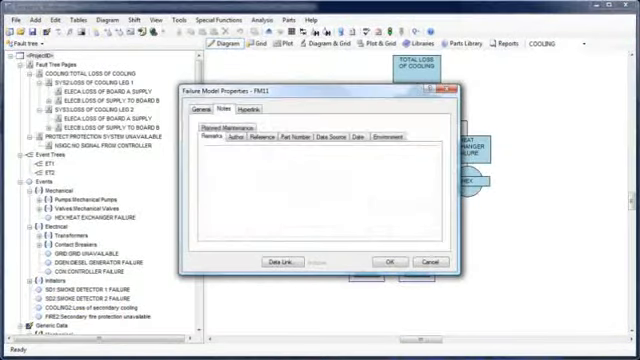
- Set FM01's model type to IEC 61508 Type A in its General settings
left_click(272, 112)
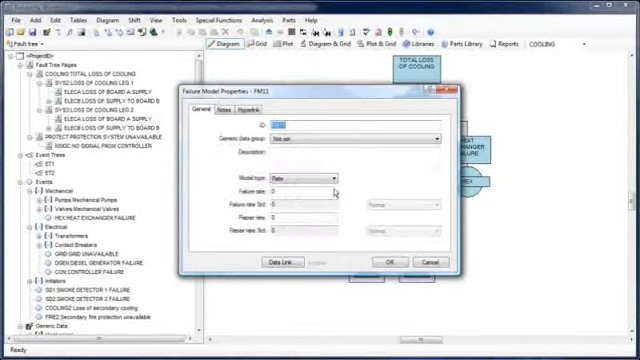
left_click(324, 176)
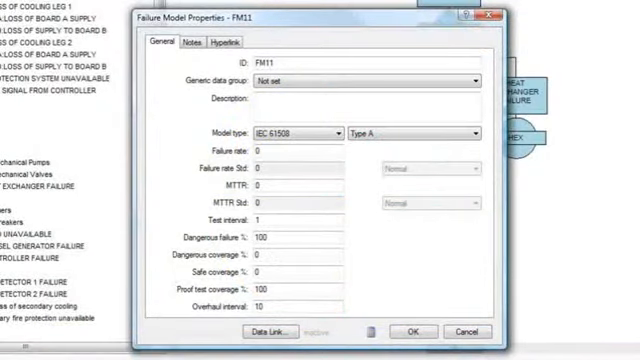
- Convert a total rate of 3.125e with 09.3 coverage into detected and undetected failure rates
left_click(300, 290)
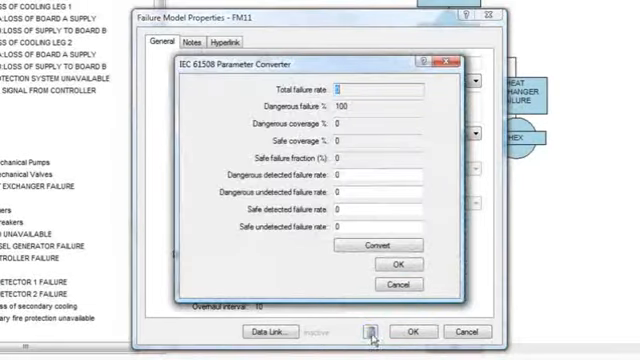
type("09.3")
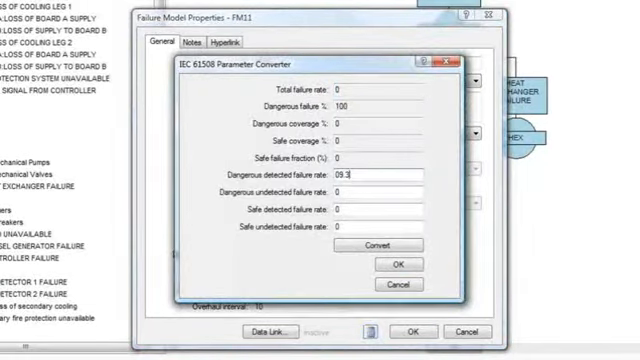
type("3.125e-6")
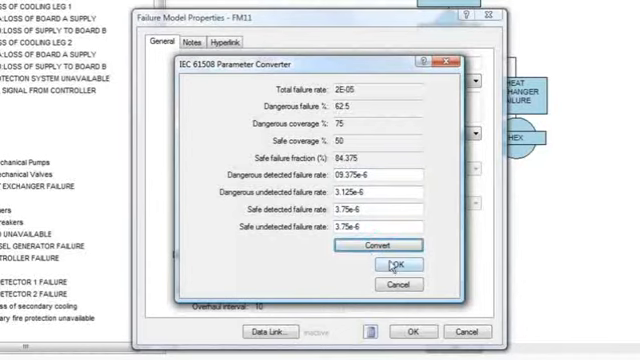
left_click(400, 264)
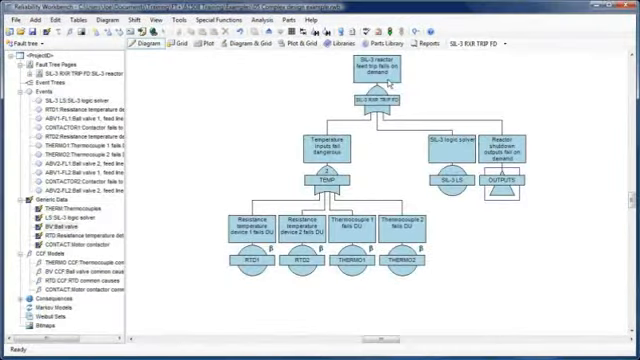
- Check the top gate's required SIL level and the Project Options Misc settings, leaving them applied
double_click(366, 72)
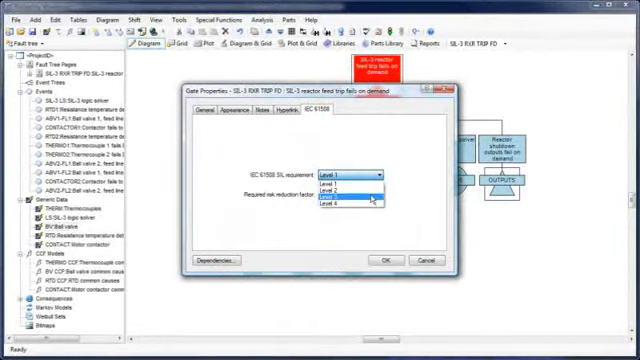
left_click(340, 186)
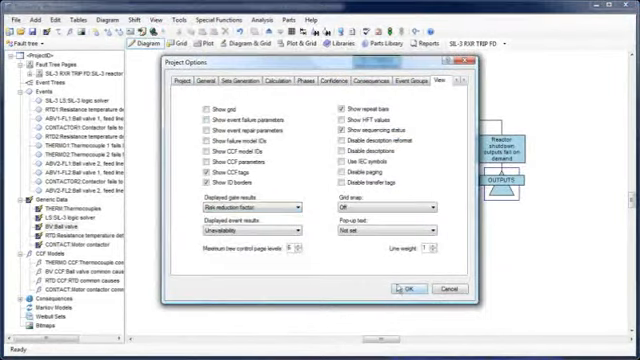
left_click(404, 288)
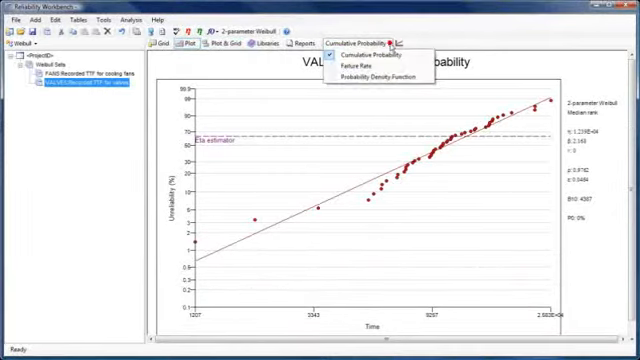
- Choose a different plot type for the Weibull data set's probability curve
left_click(360, 66)
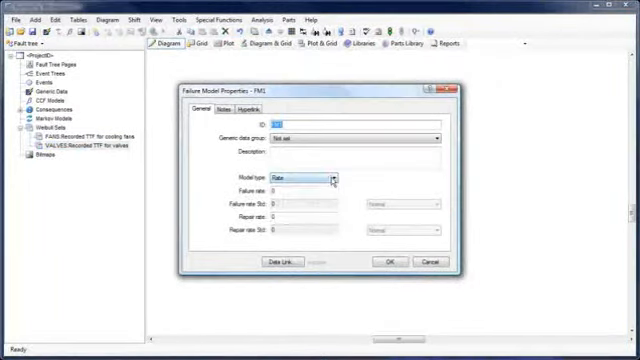
- Set the failure mode's model type to Weibull and select its data set
left_click(304, 176)
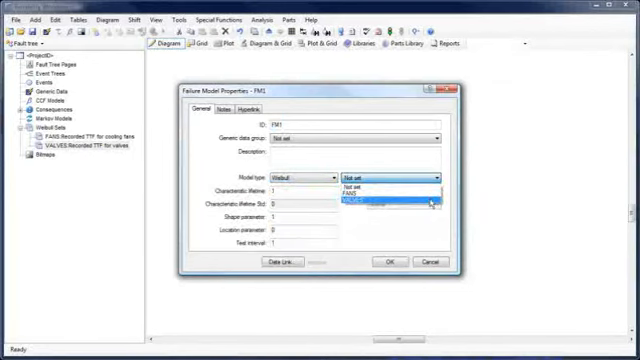
left_click(380, 200)
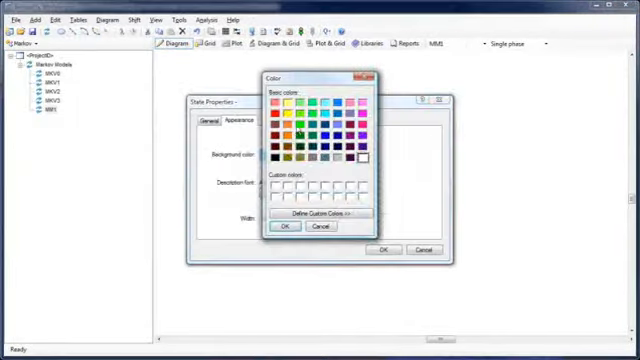
- Pick a new state colour and create a parameter described 'Failure rate'
left_click(284, 226)
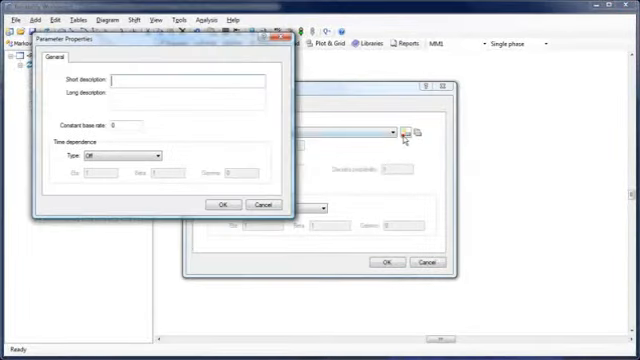
type("Failure rate")
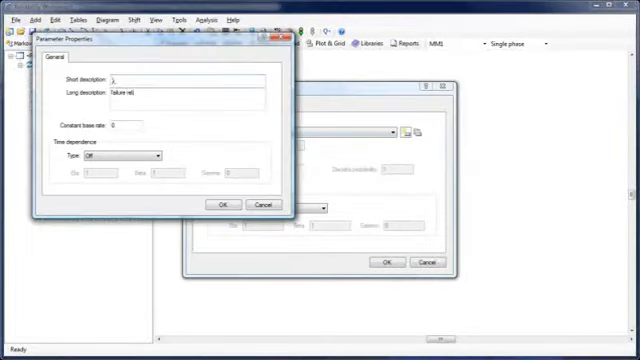
left_click(216, 204)
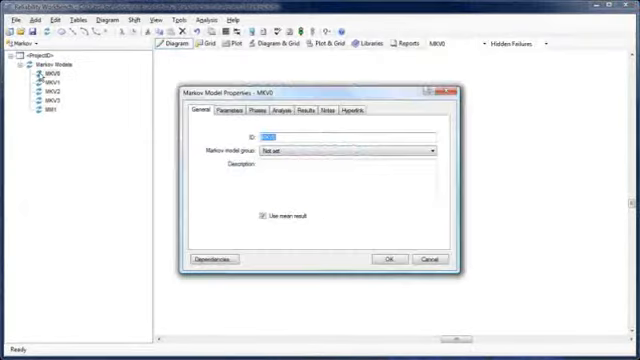
- Review the Markov model's Phases and Analysis settings in its properties dialog
left_click(268, 112)
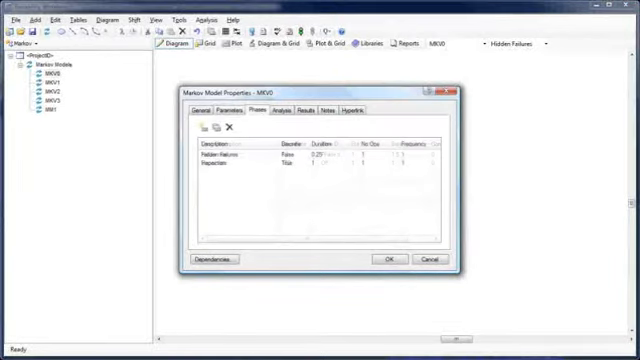
left_click(284, 112)
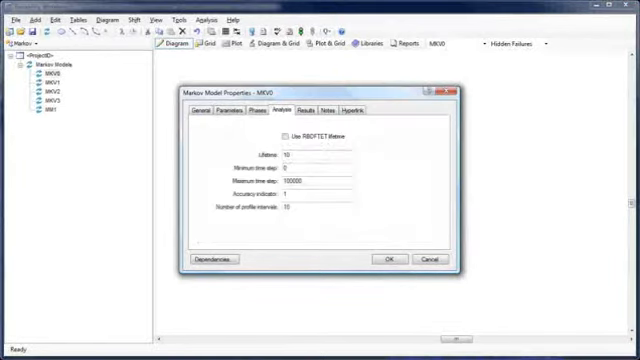
left_click(304, 112)
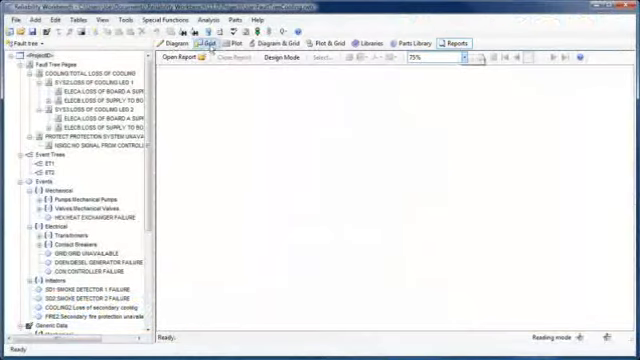
- Show the Fault Tree Diagrams report in Design Mode and select its title band
left_click(182, 56)
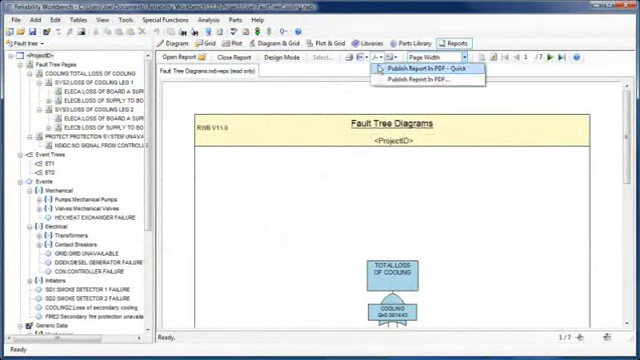
left_click(420, 70)
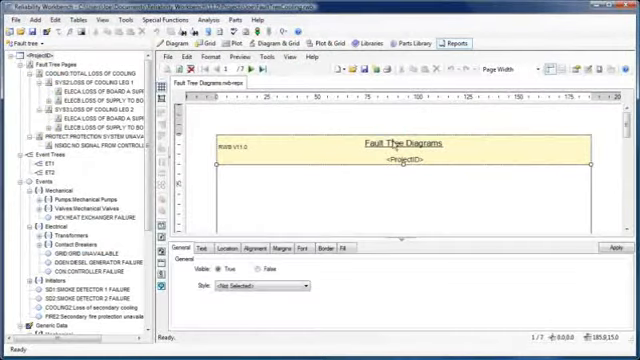
left_click(204, 248)
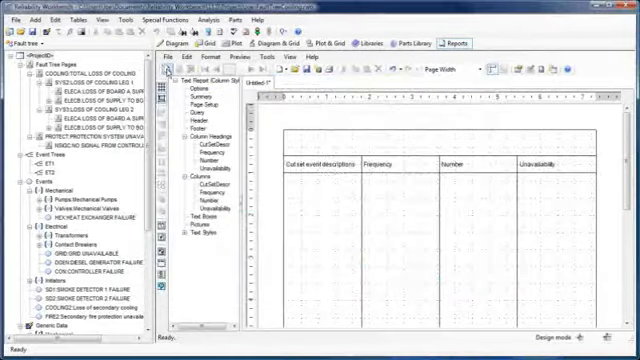
- Place a data field into the report table of event description, frequency, number and unavailability
left_click(166, 56)
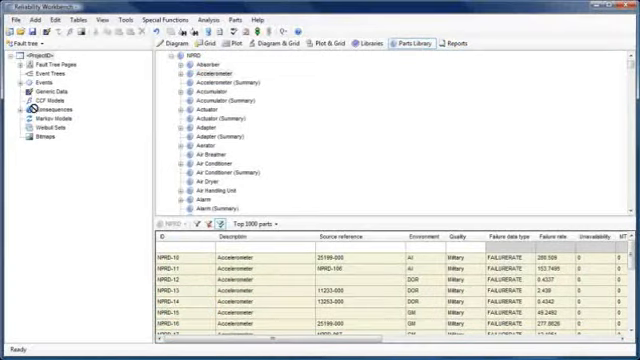
- List the Actuator category parts in the NPRD parts library
left_click(202, 108)
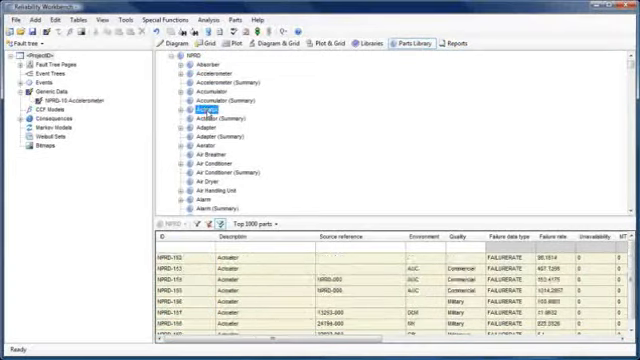